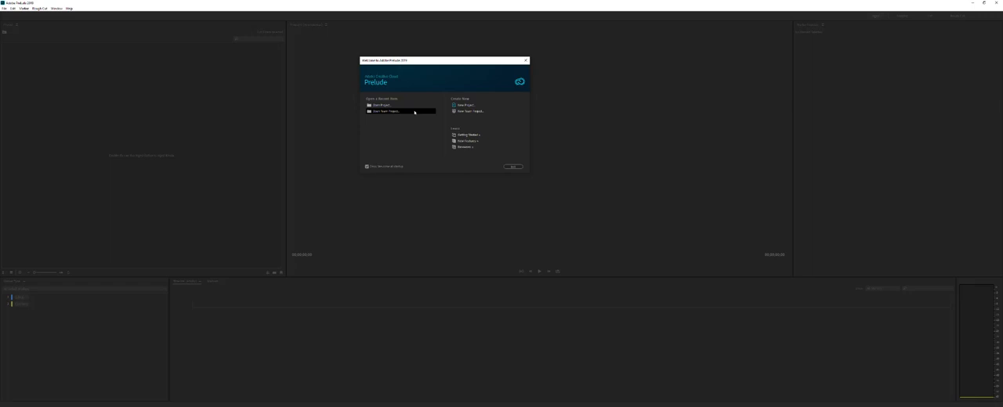
pyautogui.moveTo(386, 226)
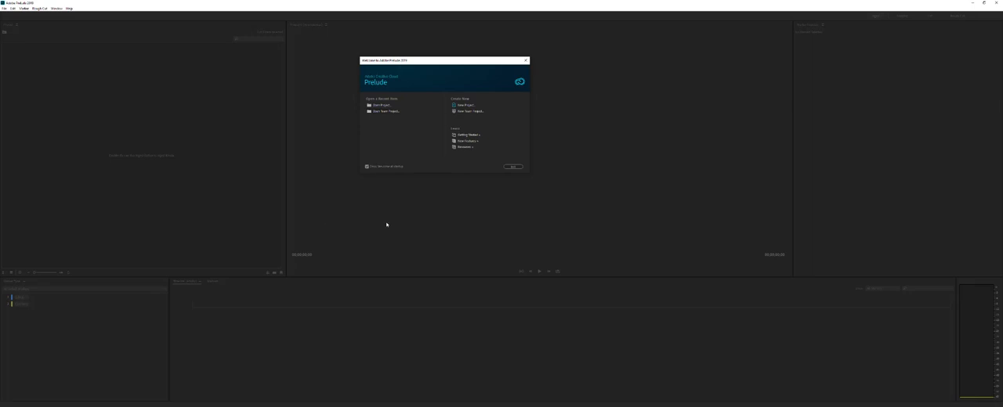
pyautogui.moveTo(387, 226)
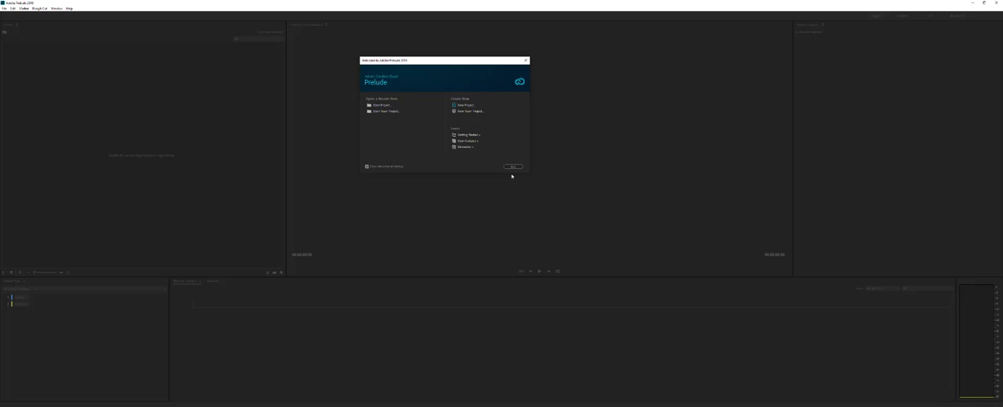
pyautogui.moveTo(459, 99)
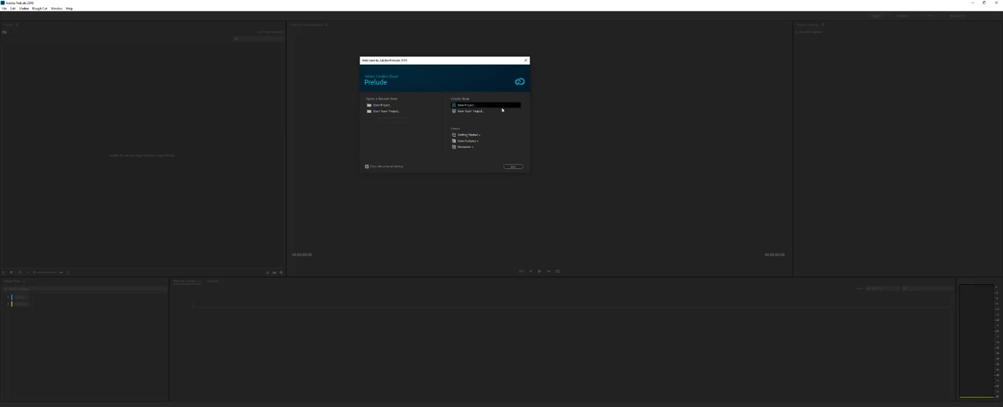
# Step: Start a new Prelude project and save it into the chosen folder on disk
pyautogui.click(463, 105)
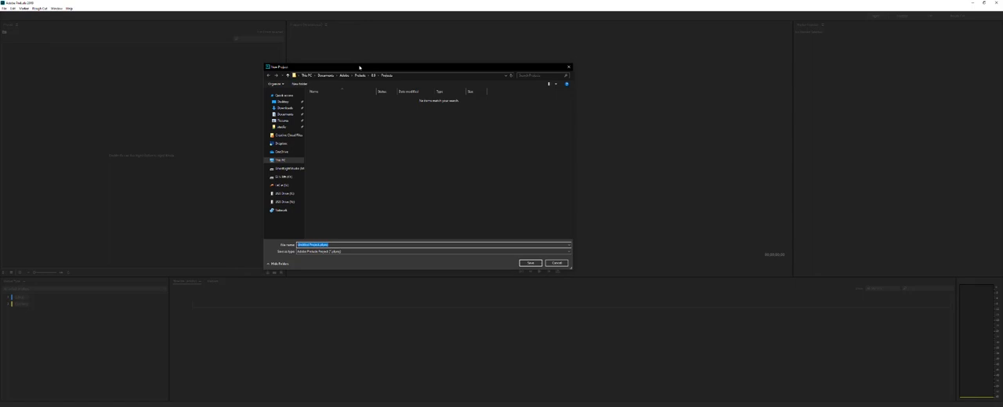
pyautogui.moveTo(329, 194)
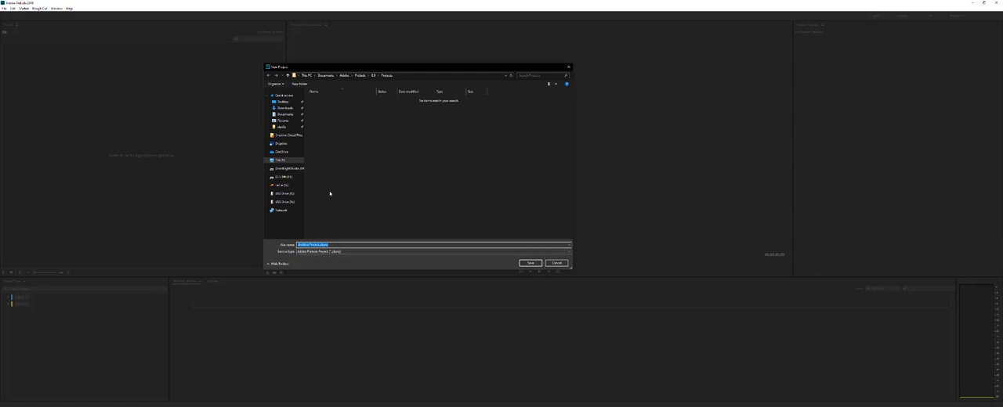
pyautogui.moveTo(293, 228)
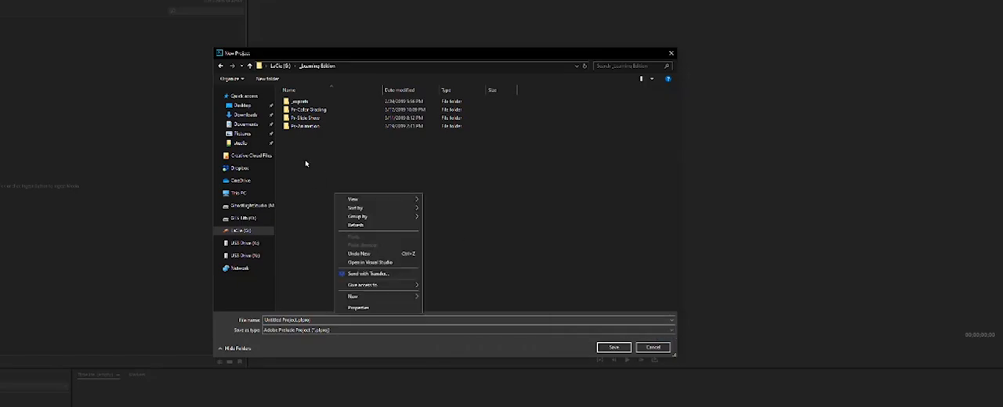
pyautogui.moveTo(379, 298)
pyautogui.write('Prelude TEST')
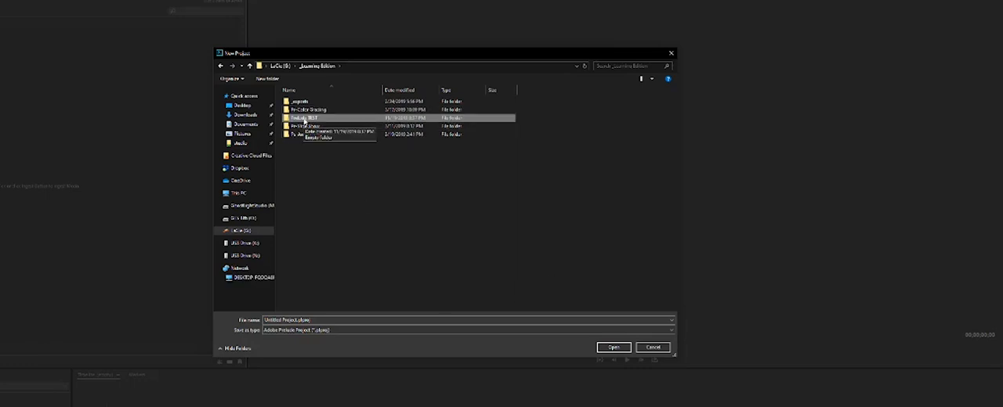
pyautogui.click(614, 347)
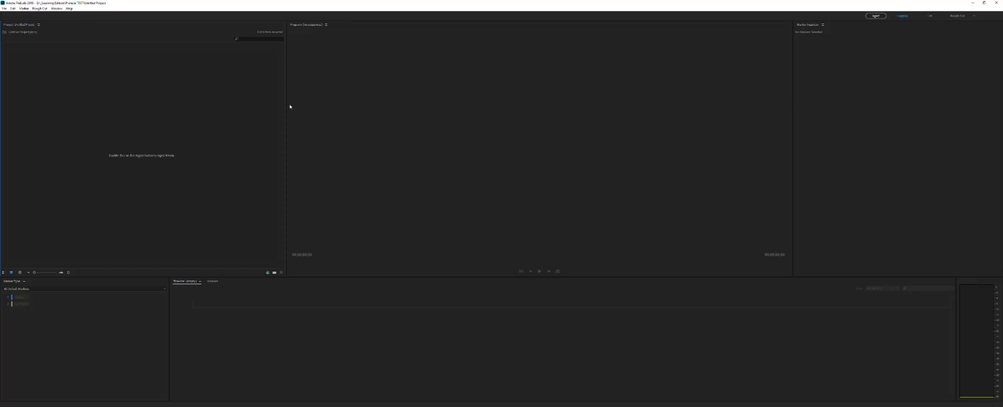
pyautogui.moveTo(940, 9)
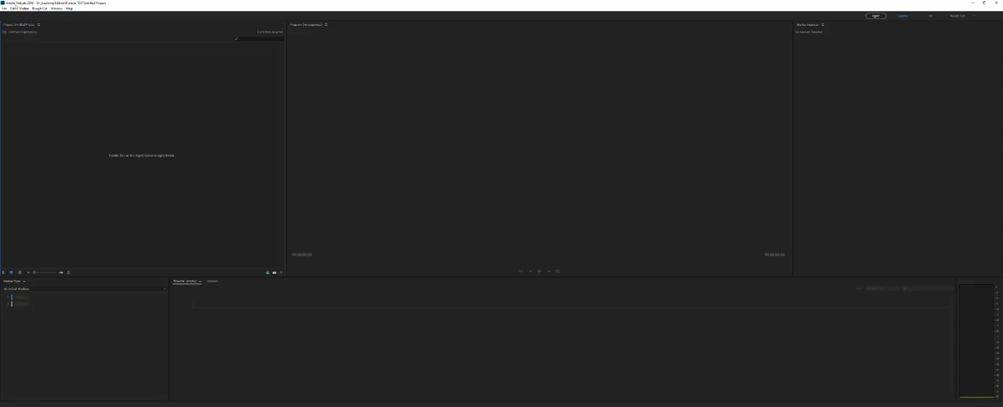
pyautogui.moveTo(6, 76)
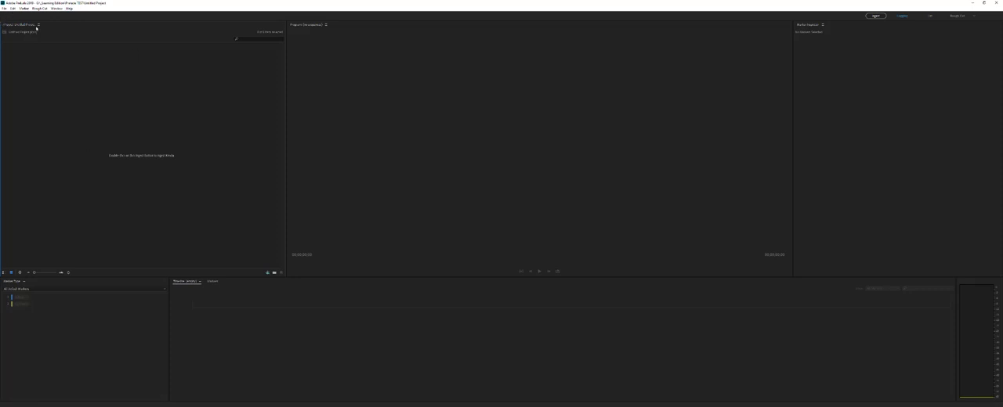
pyautogui.moveTo(317, 49)
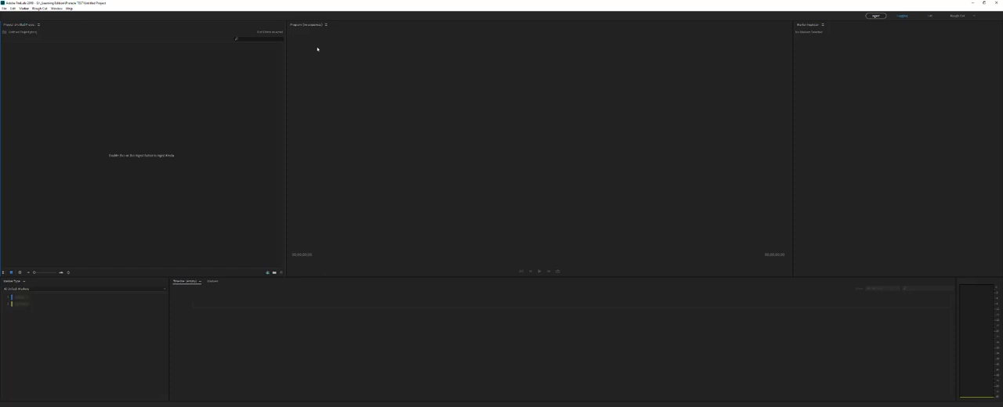
pyautogui.moveTo(871, 116)
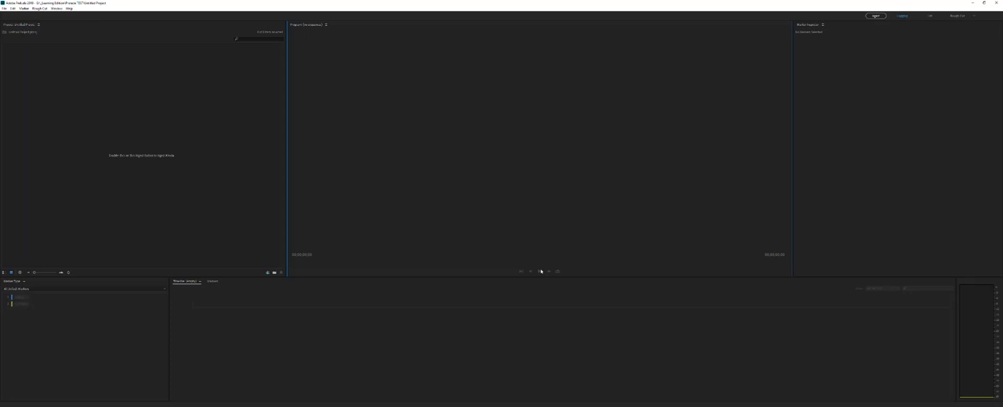
pyautogui.moveTo(413, 166)
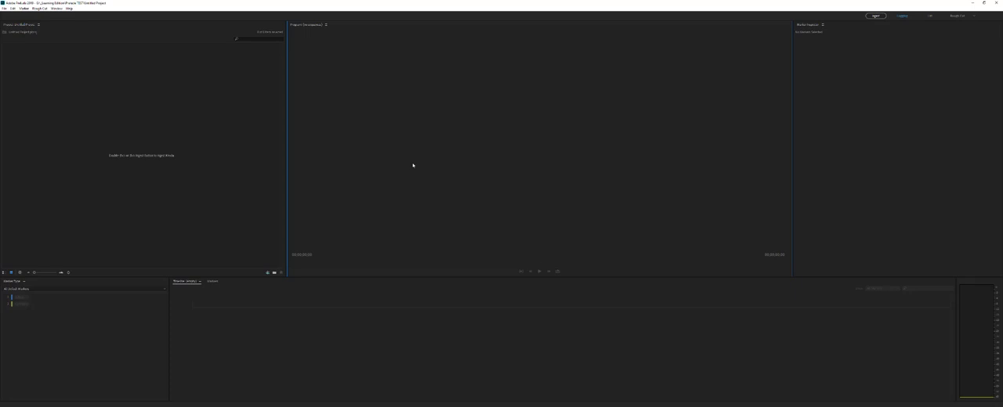
pyautogui.moveTo(871, 116)
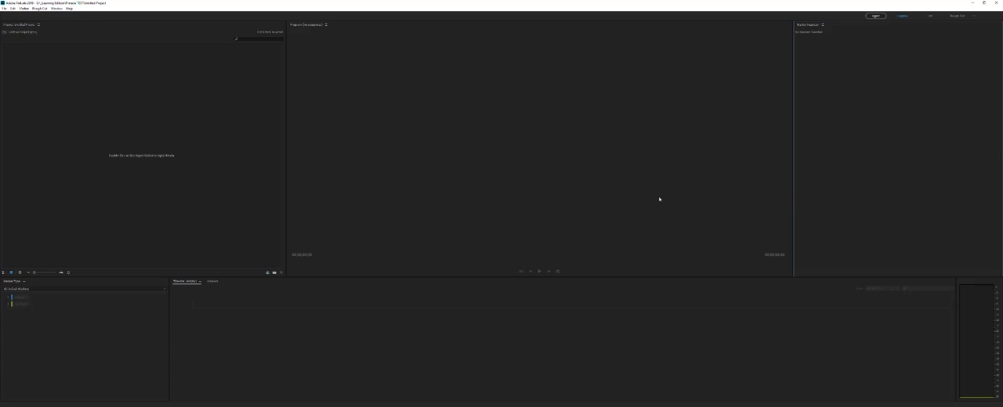
pyautogui.moveTo(656, 205)
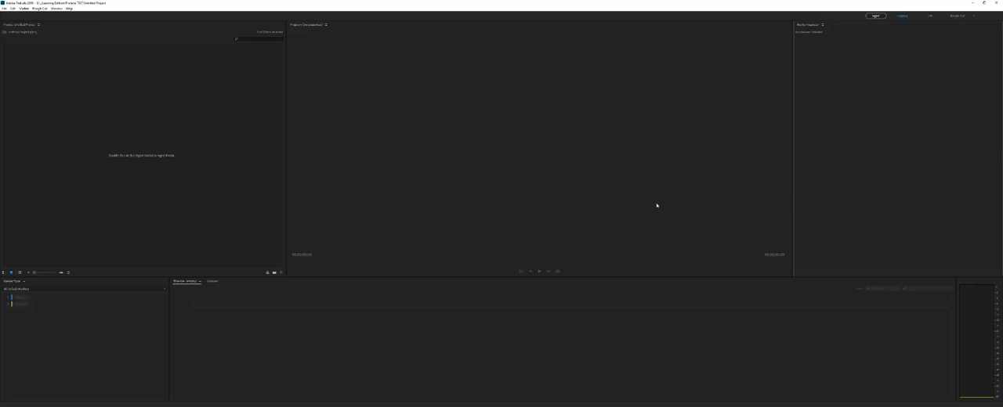
pyautogui.moveTo(680, 169)
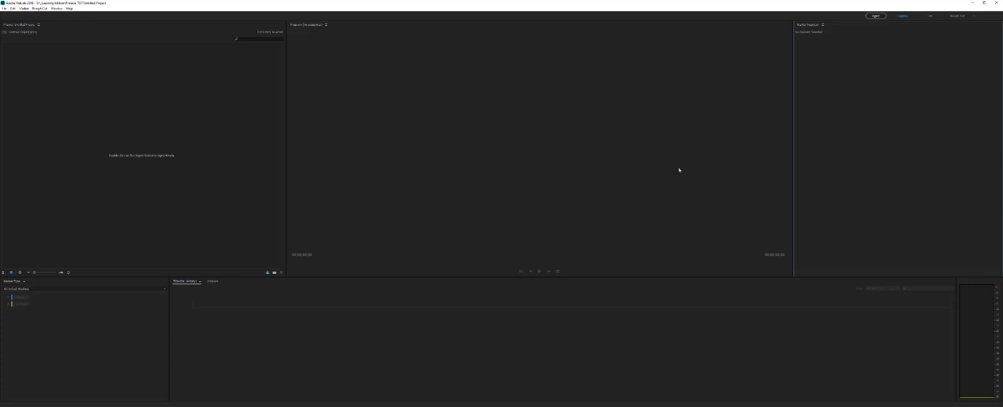
pyautogui.moveTo(868, 176)
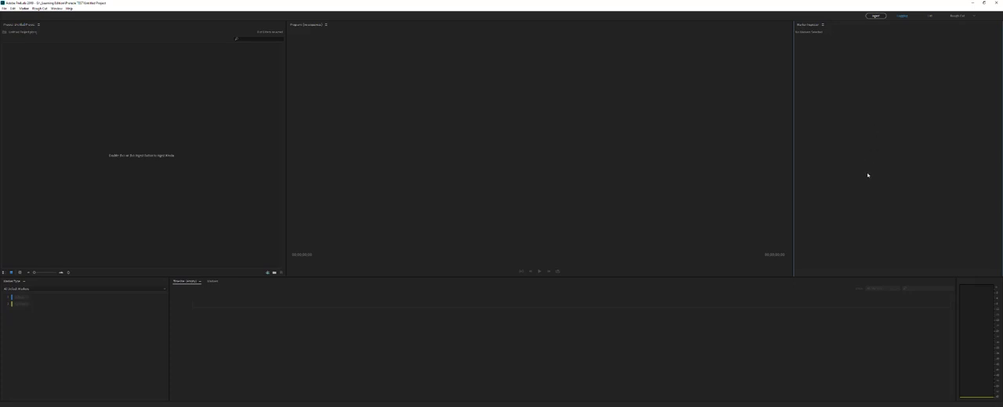
pyautogui.moveTo(864, 176)
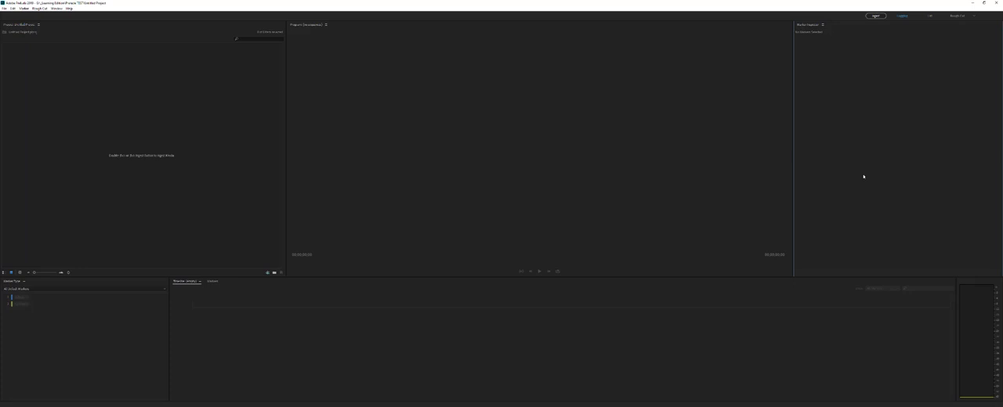
pyautogui.moveTo(911, 113)
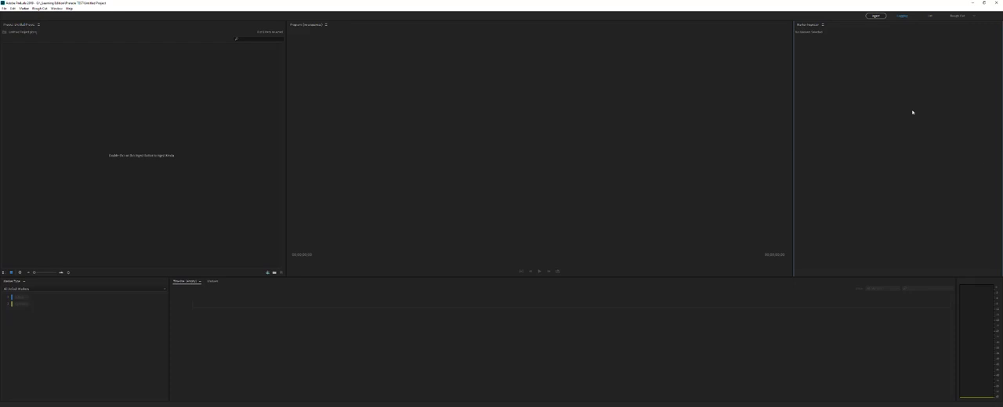
pyautogui.moveTo(561, 310)
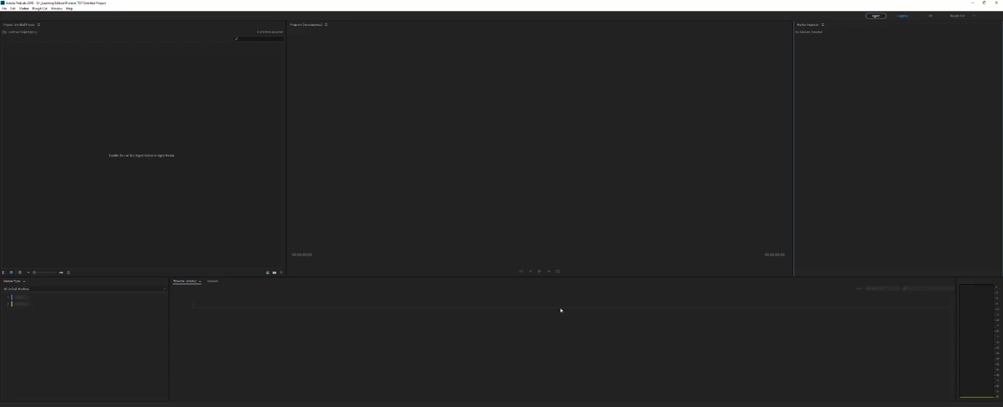
pyautogui.moveTo(250, 379)
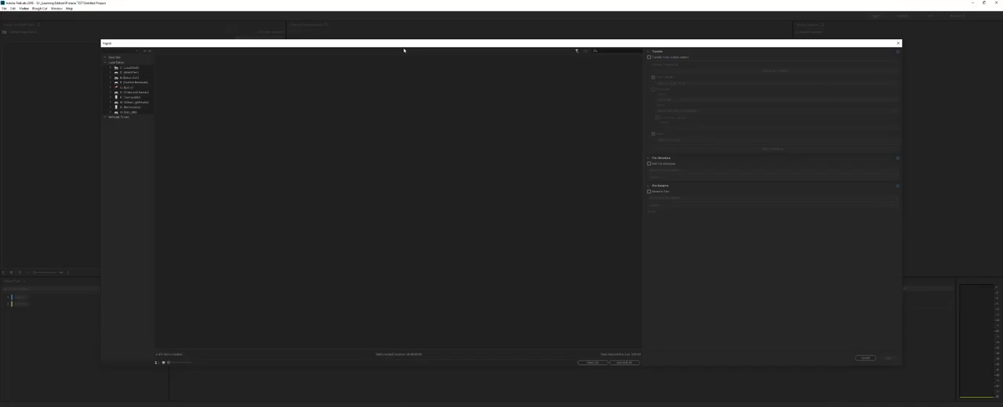
pyautogui.moveTo(141, 47)
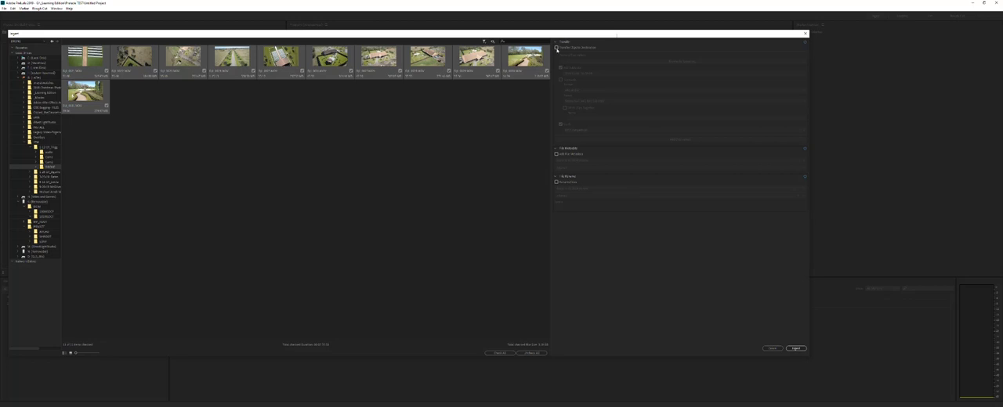
# Step: Enable Transfer Clips to Destination and begin browsing for the copy destination
pyautogui.click(558, 47)
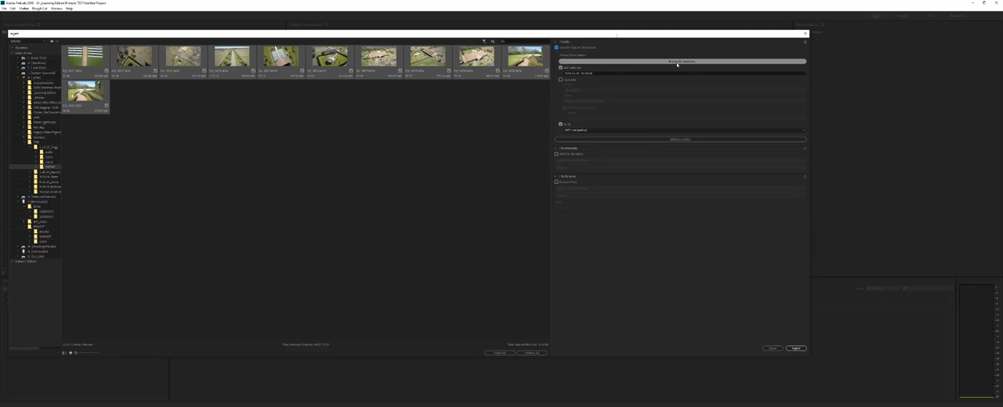
pyautogui.click(677, 62)
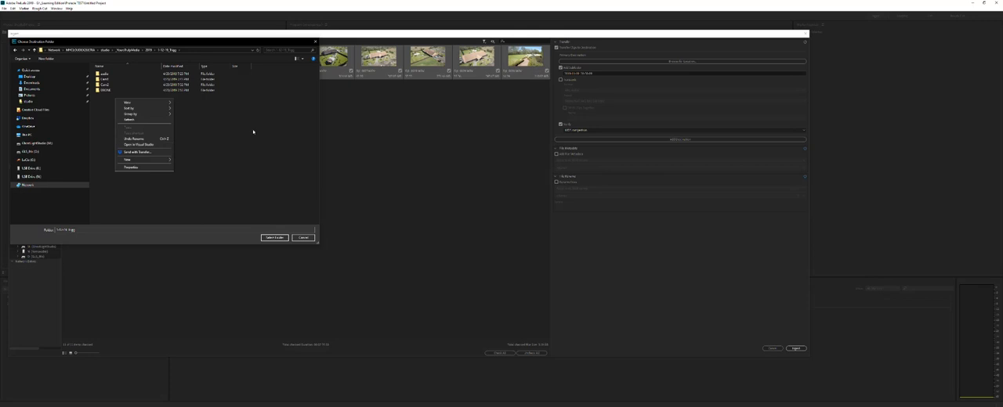
pyautogui.moveTo(146, 160)
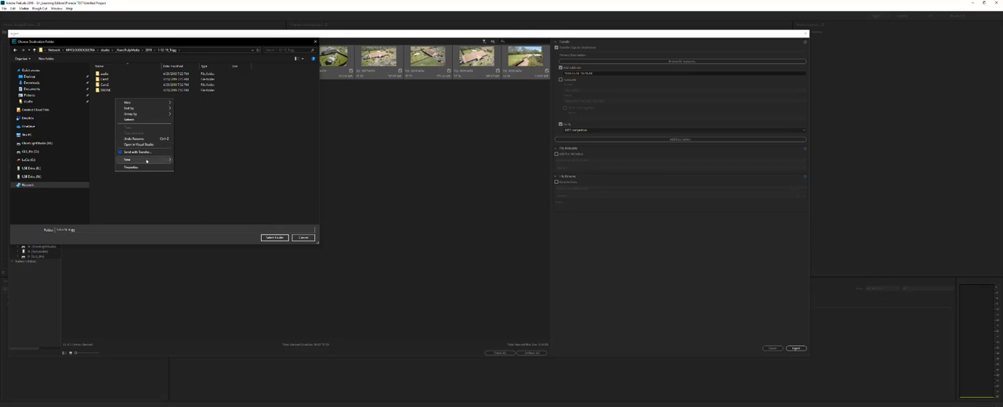
# Step: Create a new destination folder and confirm it as the copy target
pyautogui.click(128, 160)
pyautogui.write('DRONE TEST')
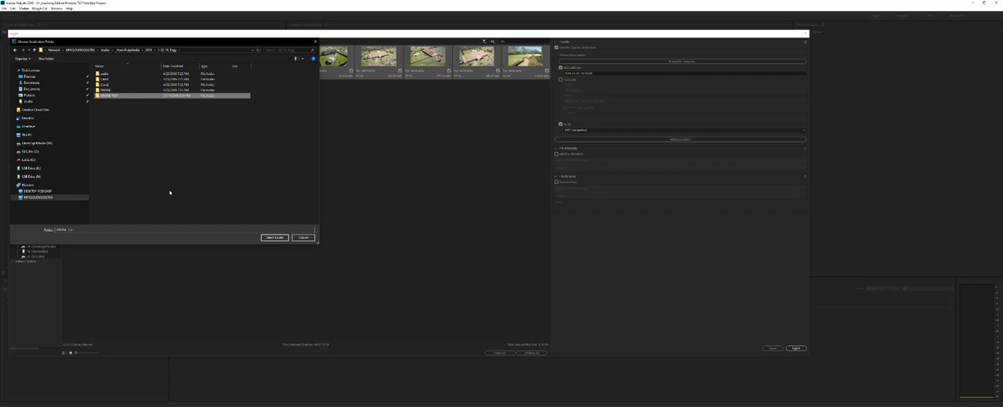
pyautogui.moveTo(171, 192)
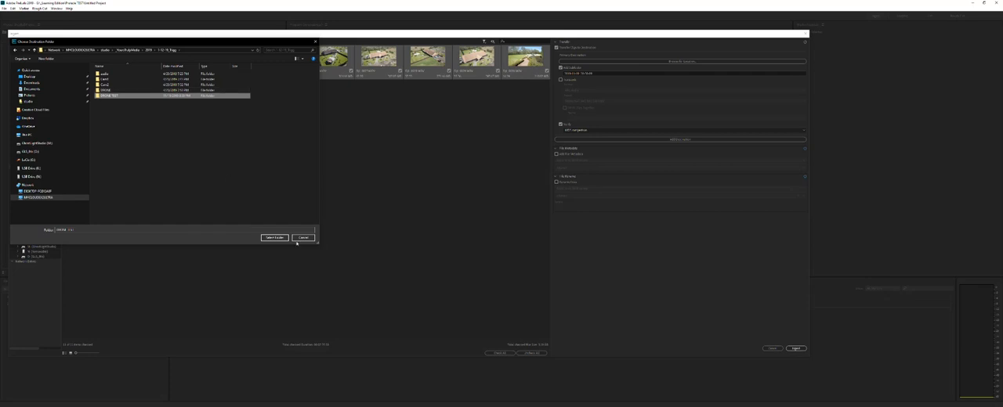
pyautogui.click(276, 238)
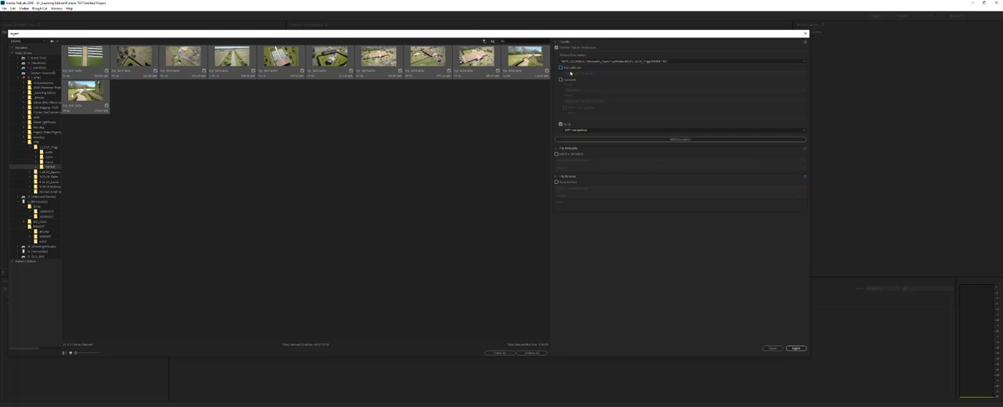
# Step: Browse to the drone footage folder, show its clips, and enable file metadata for ingest
pyautogui.click(557, 67)
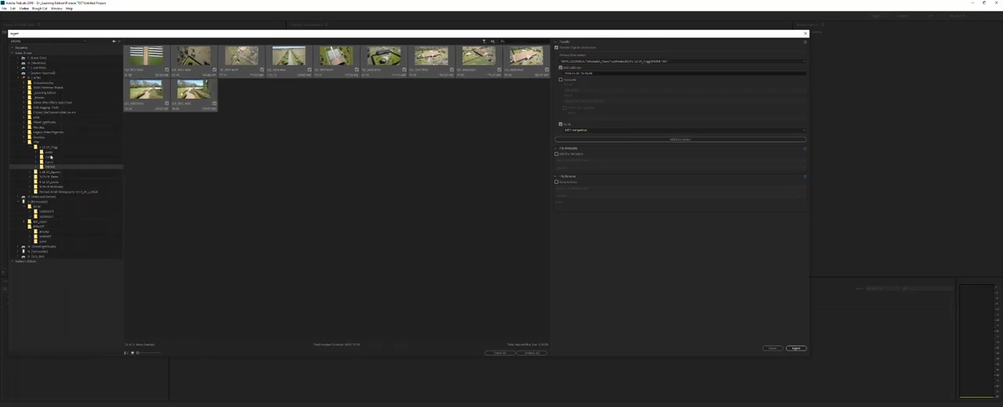
pyautogui.click(49, 164)
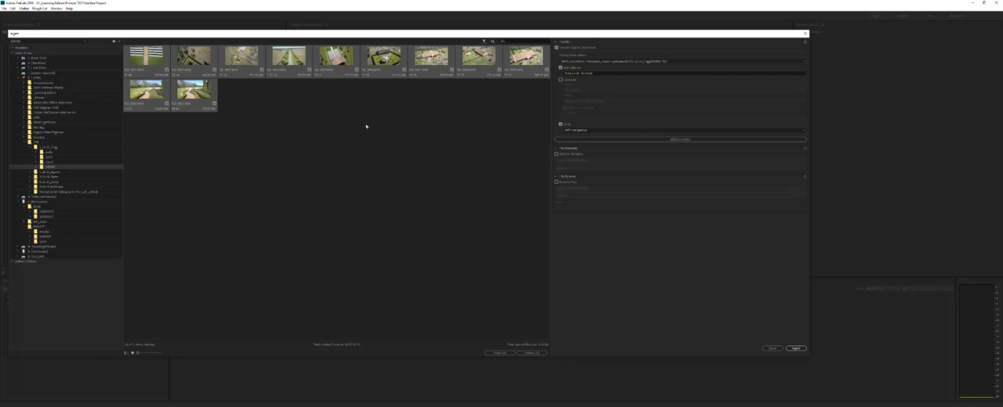
pyautogui.moveTo(680, 53)
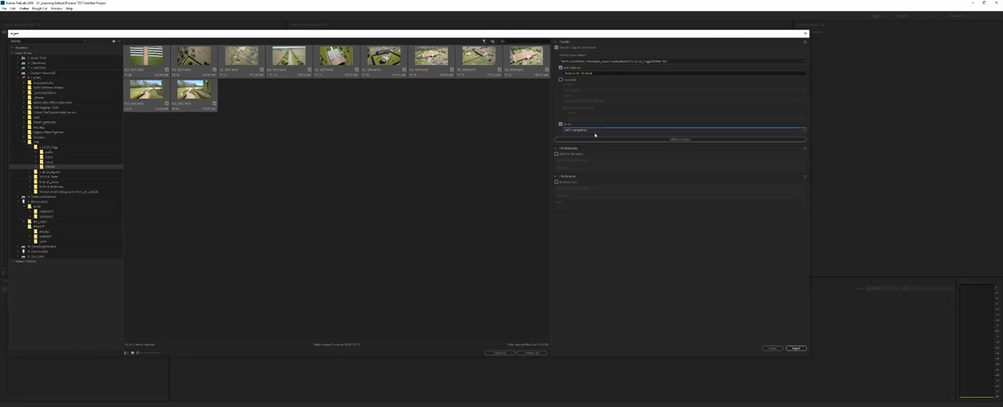
pyautogui.moveTo(667, 132)
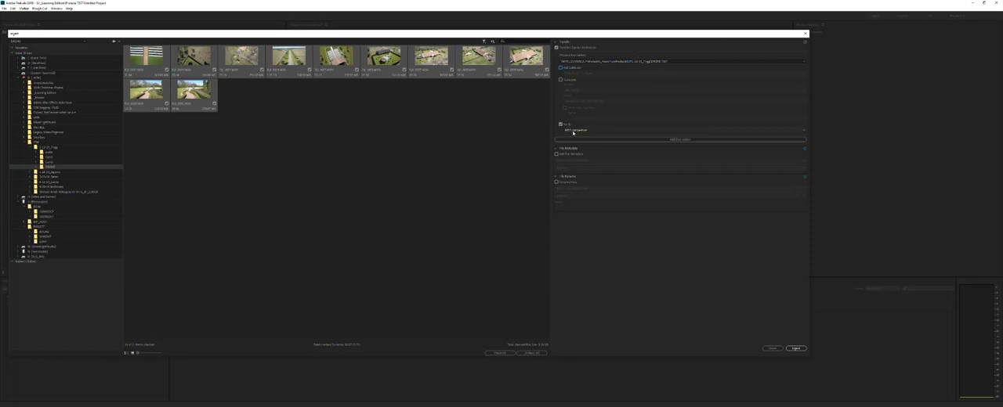
pyautogui.moveTo(639, 132)
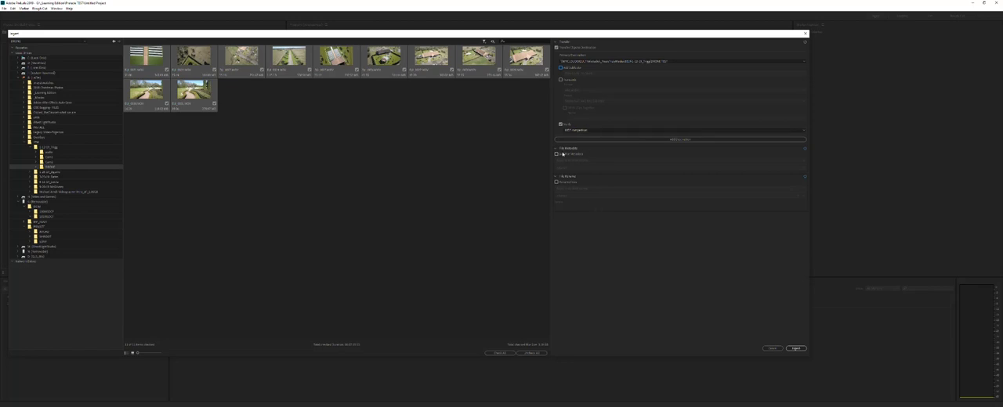
pyautogui.click(557, 154)
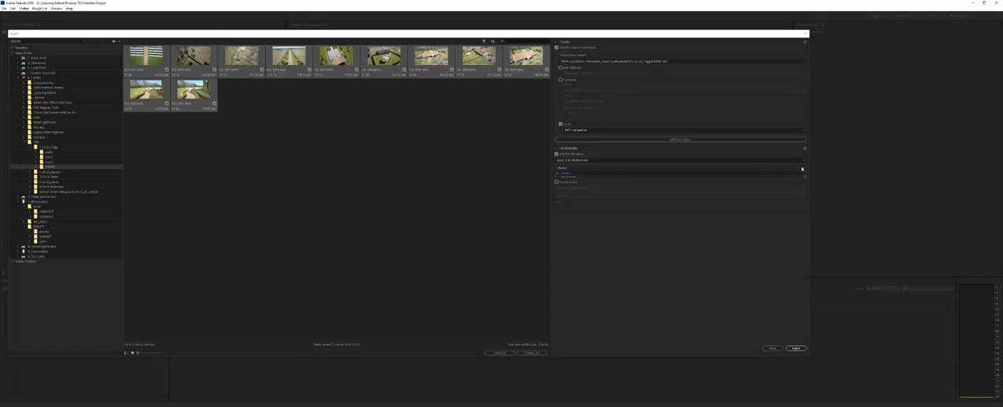
# Step: Expand the File Metadata section so its fields can be filled in
pyautogui.click(802, 168)
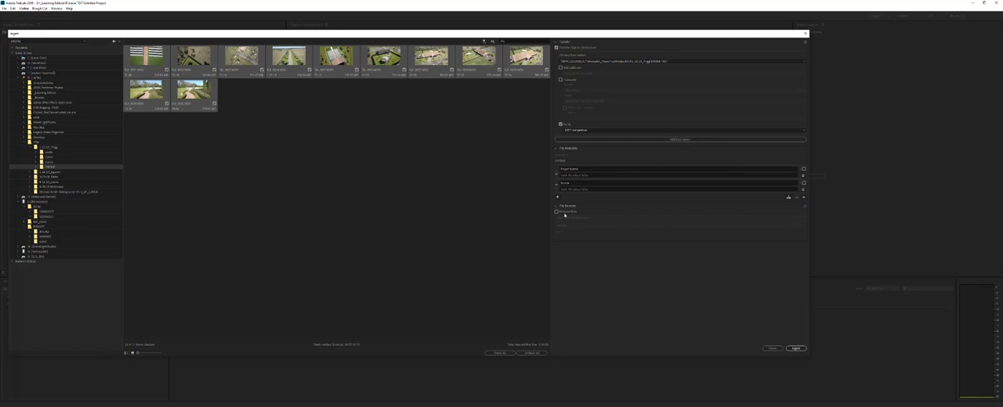
# Step: Toggle the next ingest option below the metadata fields
pyautogui.click(556, 212)
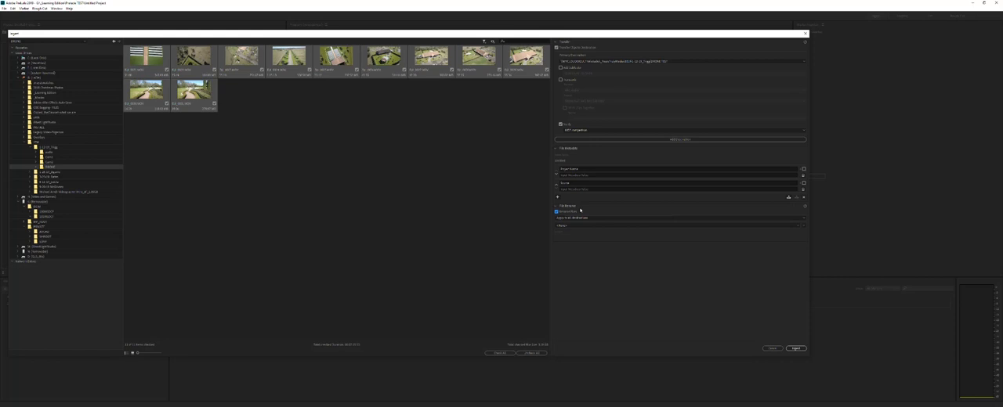
pyautogui.moveTo(605, 211)
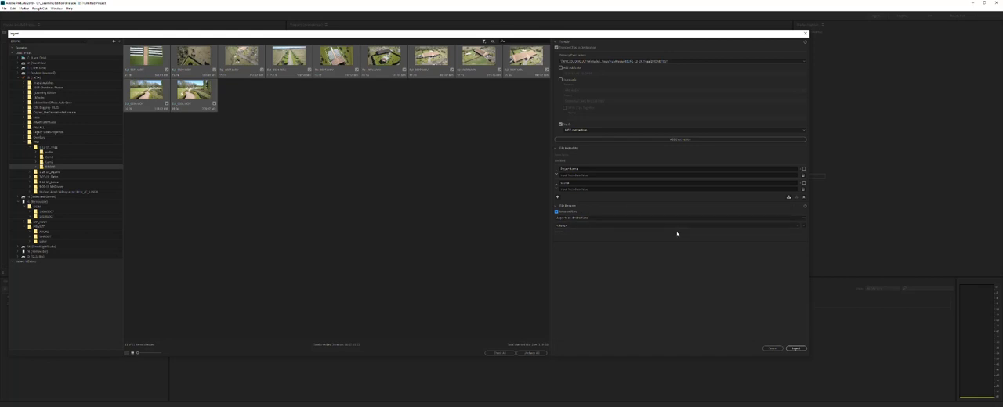
pyautogui.moveTo(667, 232)
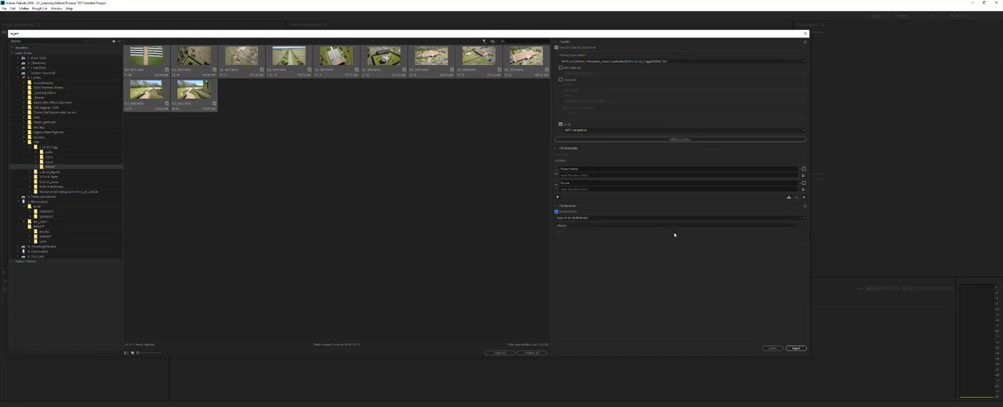
pyautogui.moveTo(616, 198)
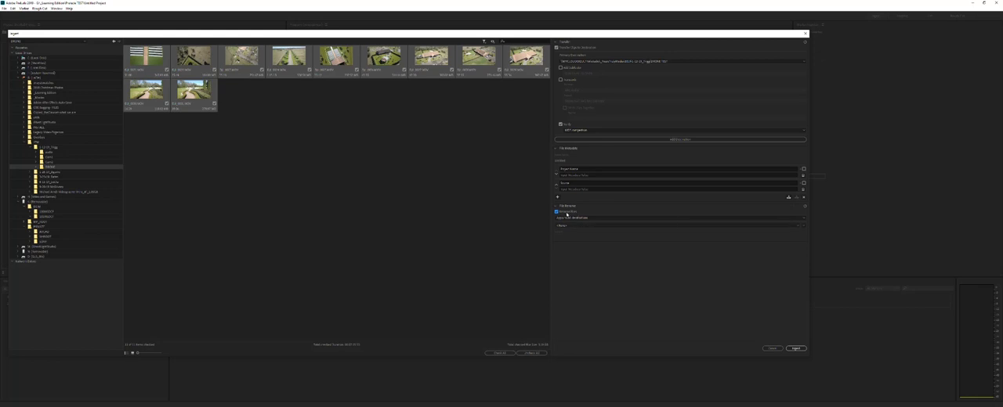
pyautogui.click(558, 211)
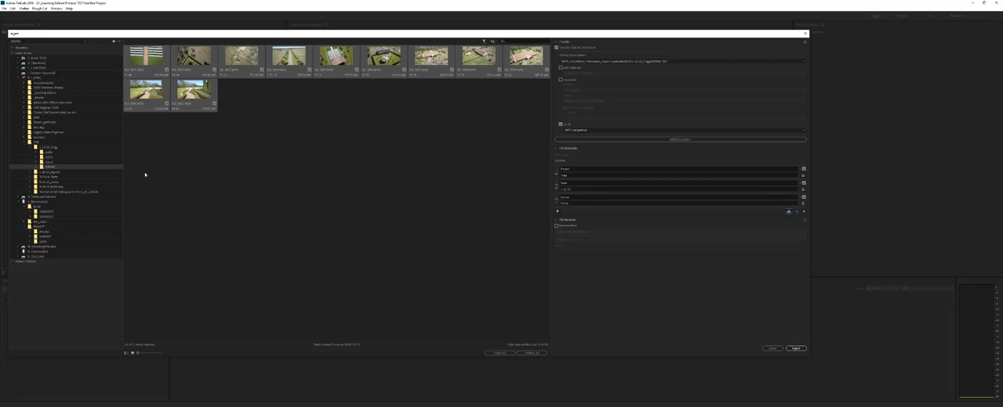
pyautogui.moveTo(503, 181)
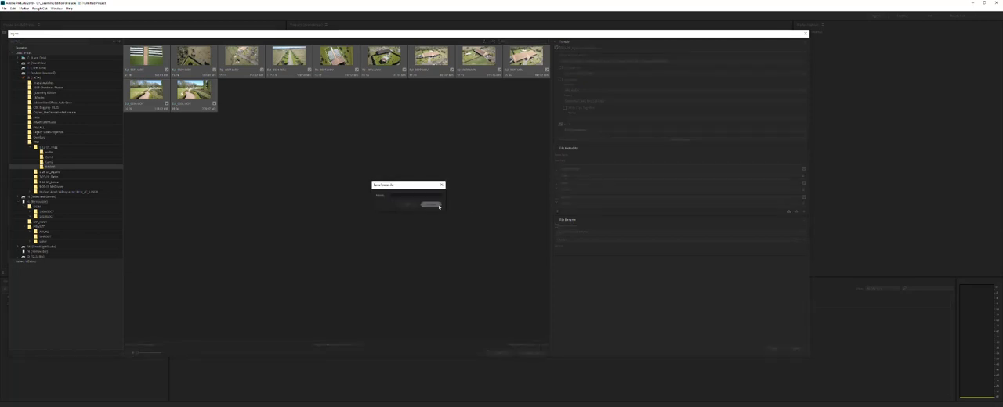
# Step: Save the file metadata as a preset named Sample_Project after dismissing the empty-name warning
pyautogui.click(429, 203)
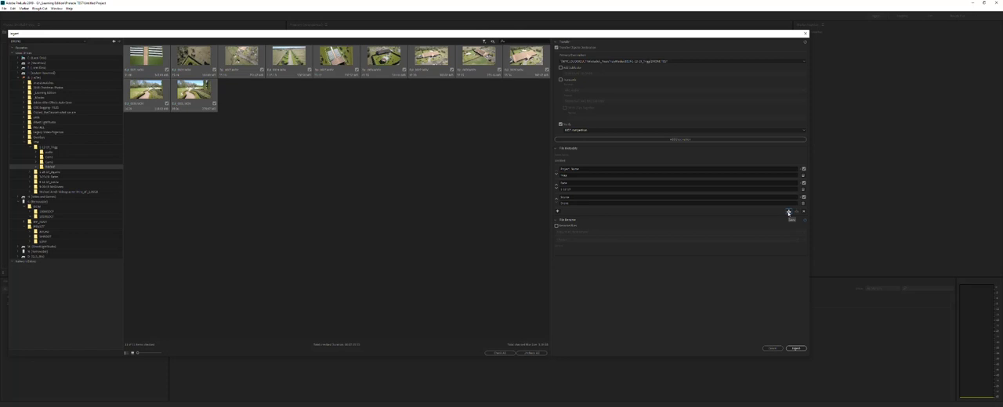
pyautogui.click(791, 213)
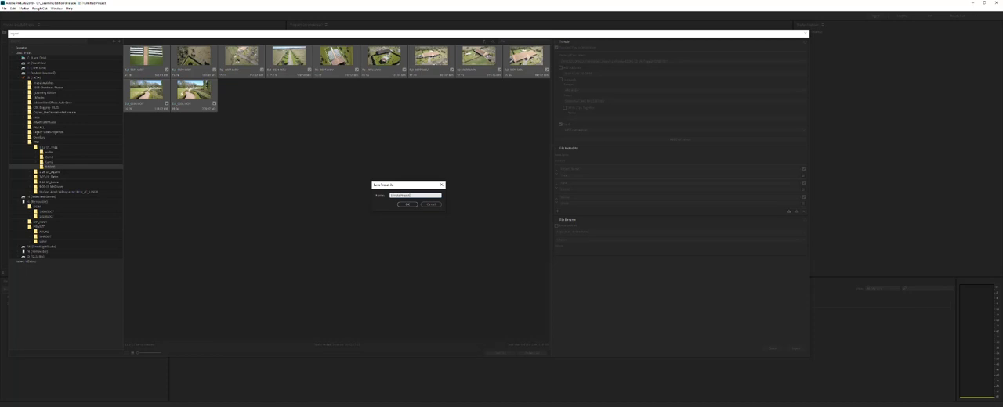
pyautogui.click(407, 203)
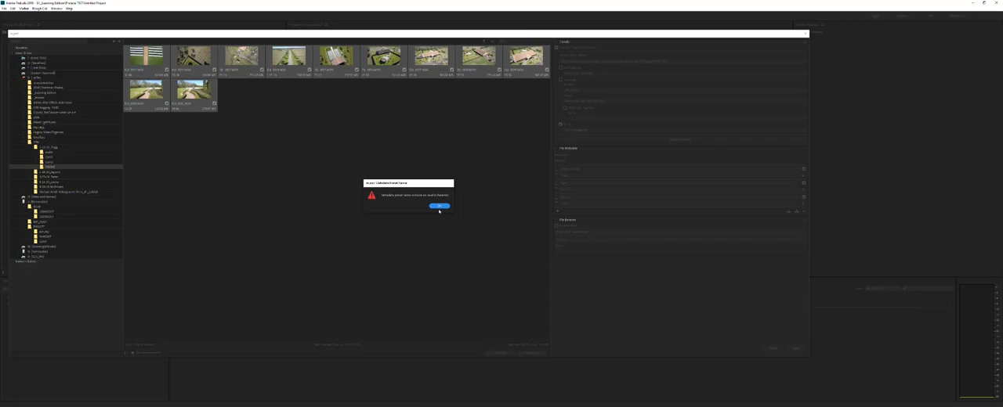
pyautogui.click(439, 207)
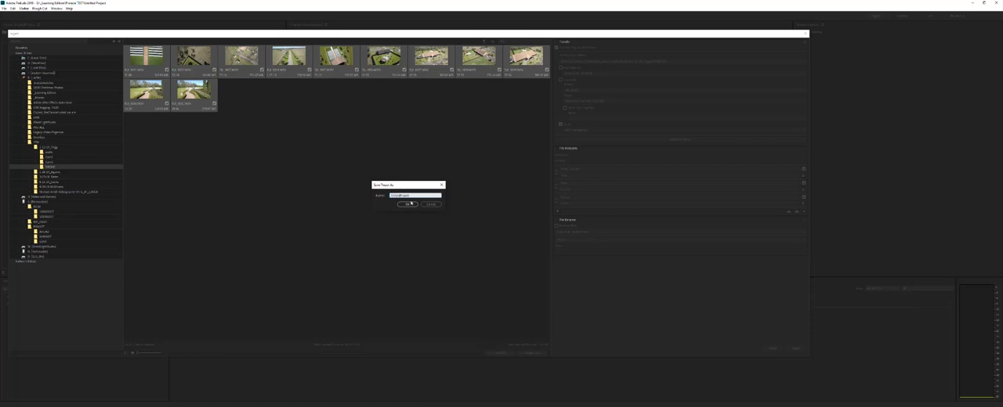
pyautogui.write('Sample_Project')
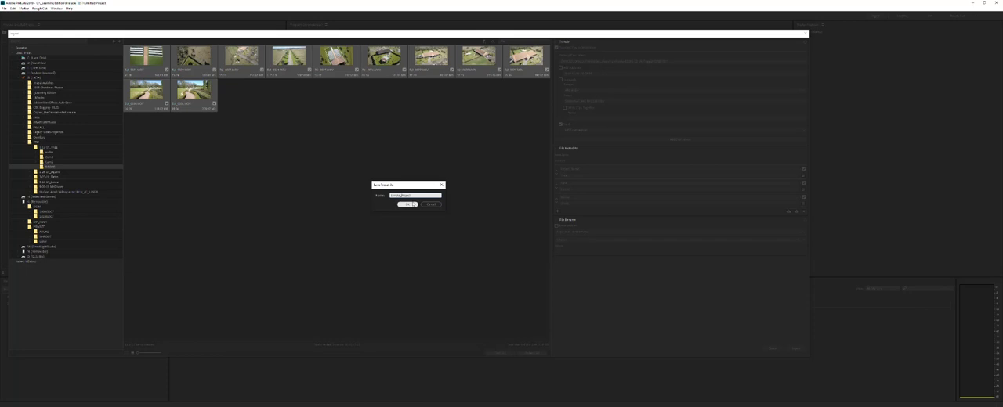
pyautogui.click(407, 203)
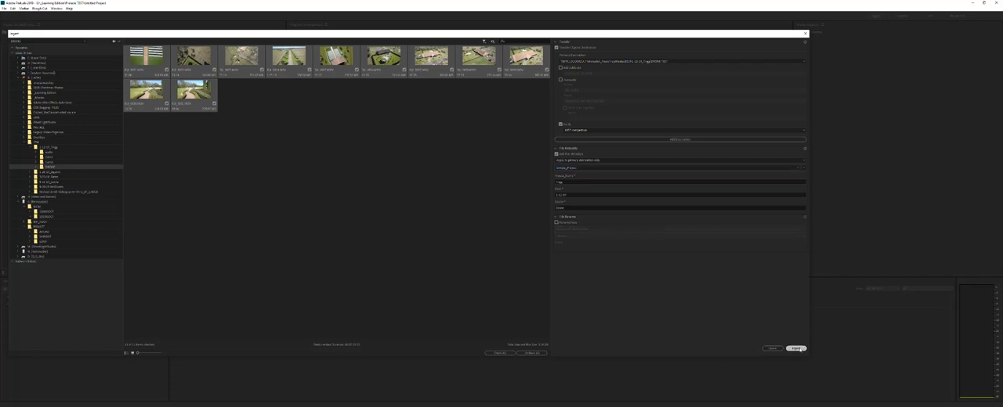
# Step: Ingest the selected drone clips into the project
pyautogui.click(796, 348)
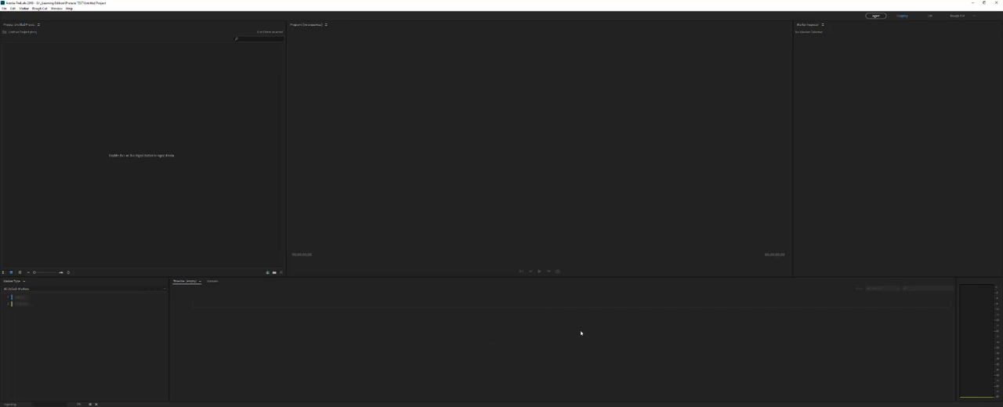
pyautogui.moveTo(495, 231)
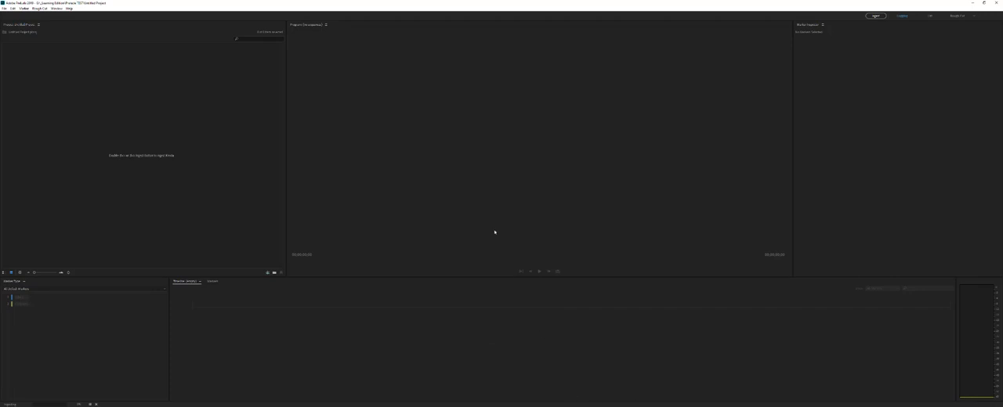
pyautogui.moveTo(761, 43)
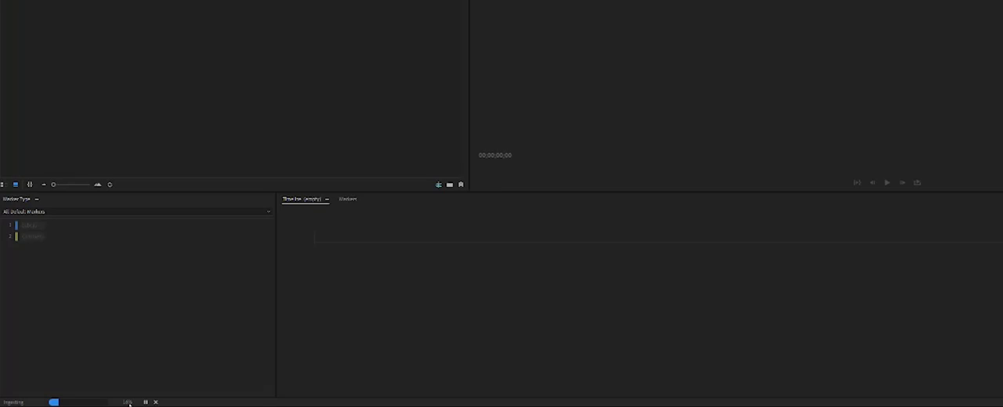
pyautogui.moveTo(156, 403)
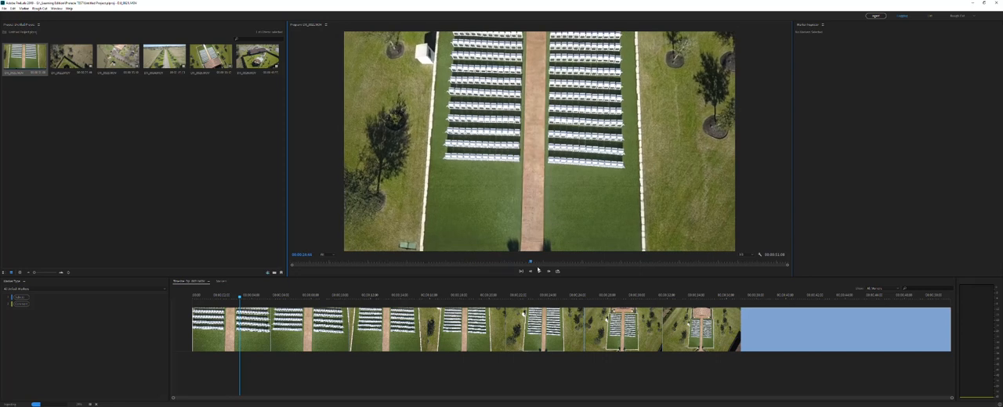
# Step: View another ingested clip, then reveal and open its folder of copied files in File Explorer
pyautogui.click(843, 294)
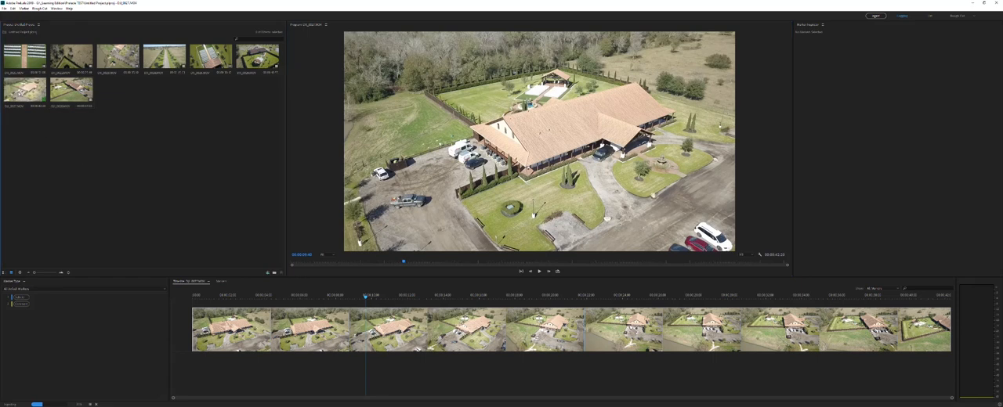
pyautogui.rightClick(51, 91)
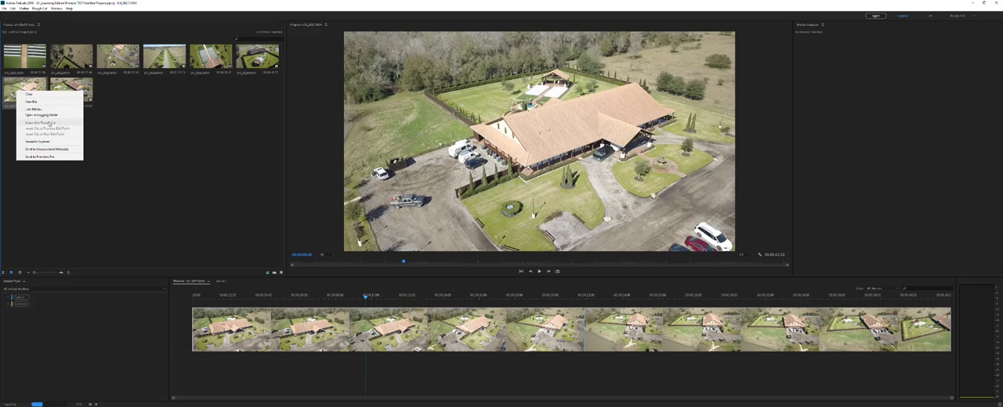
pyautogui.moveTo(44, 141)
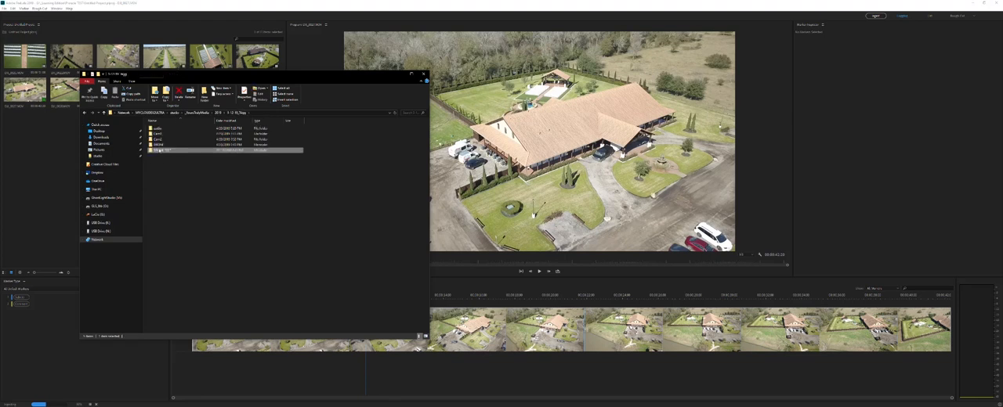
pyautogui.doubleClick(164, 151)
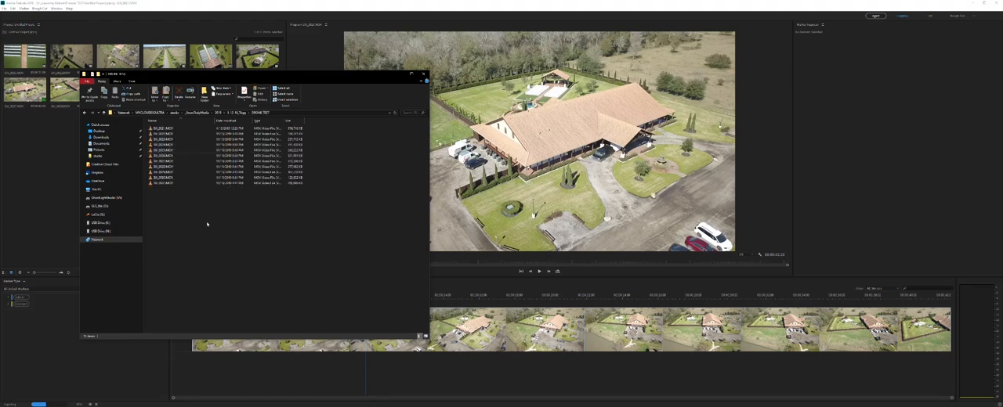